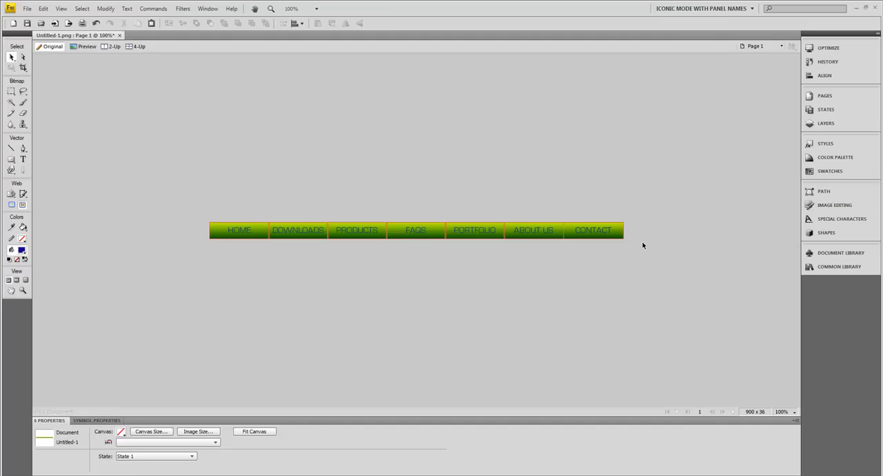
{"action": "mouse_move", "coordinate": [389, 102]}
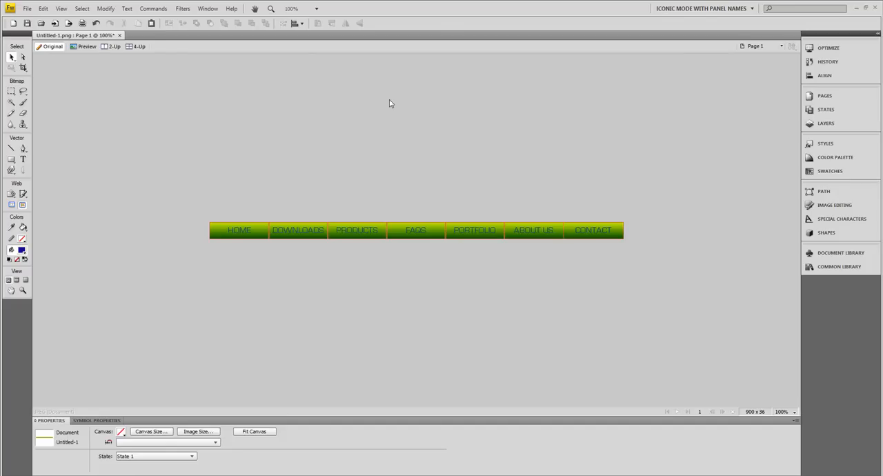
{"action": "mouse_move", "coordinate": [404, 271]}
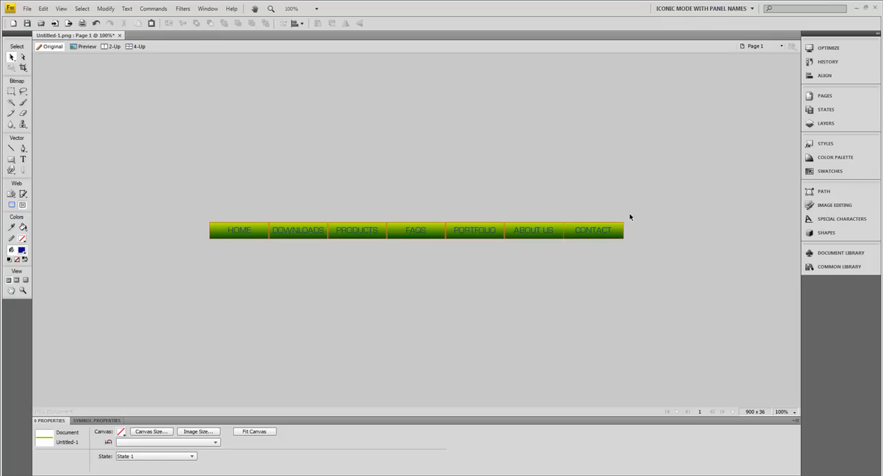
{"action": "mouse_move", "coordinate": [240, 122]}
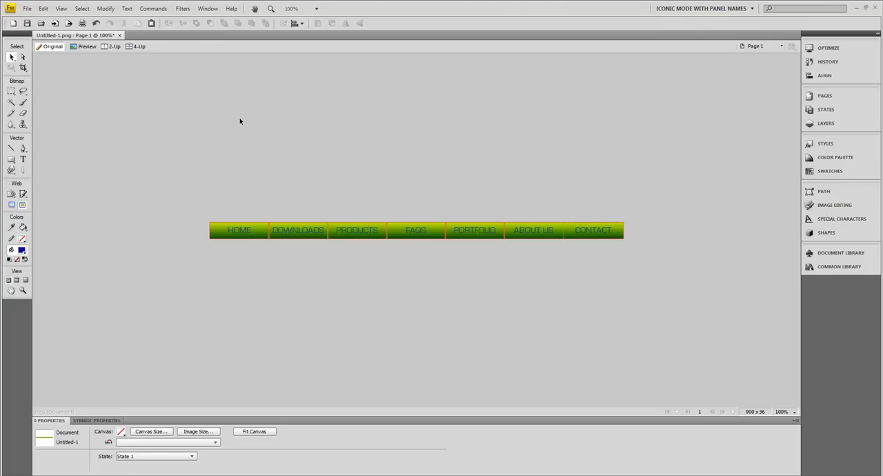
{"action": "mouse_move", "coordinate": [60, 69]}
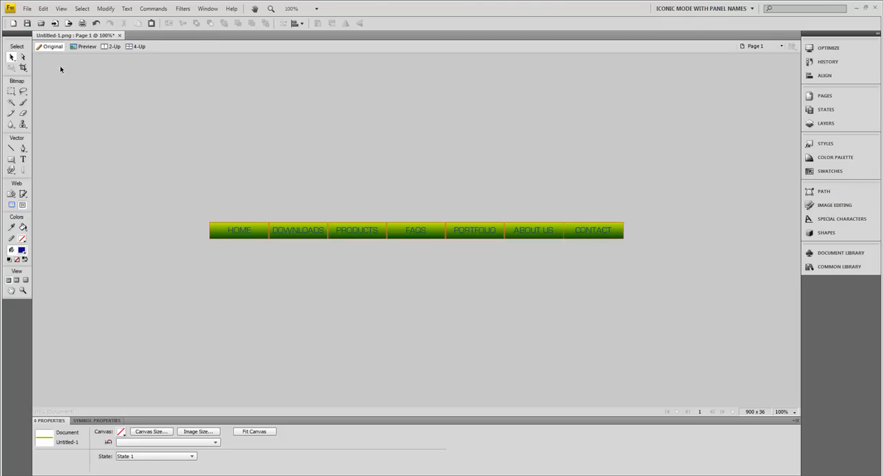
{"action": "mouse_move", "coordinate": [27, 8]}
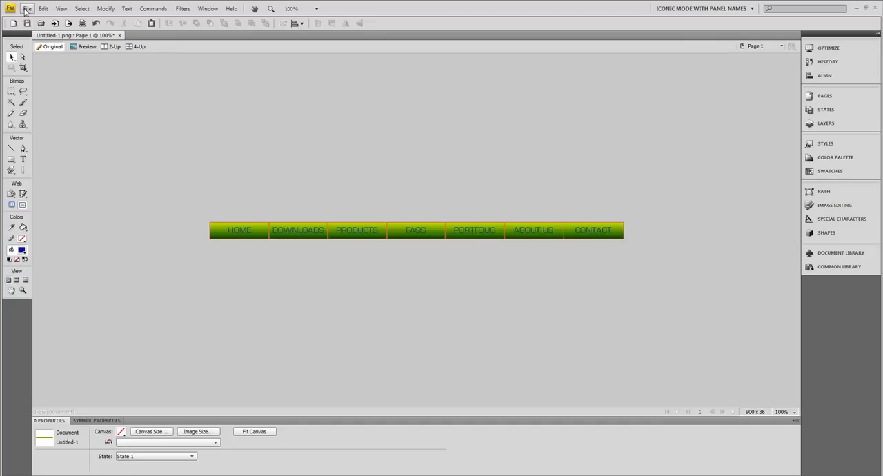
Start exporting from Fireworks and browse to Documents > Website_Master > my_life2 > TEST1.
{"action": "left_click", "coordinate": [26, 8]}
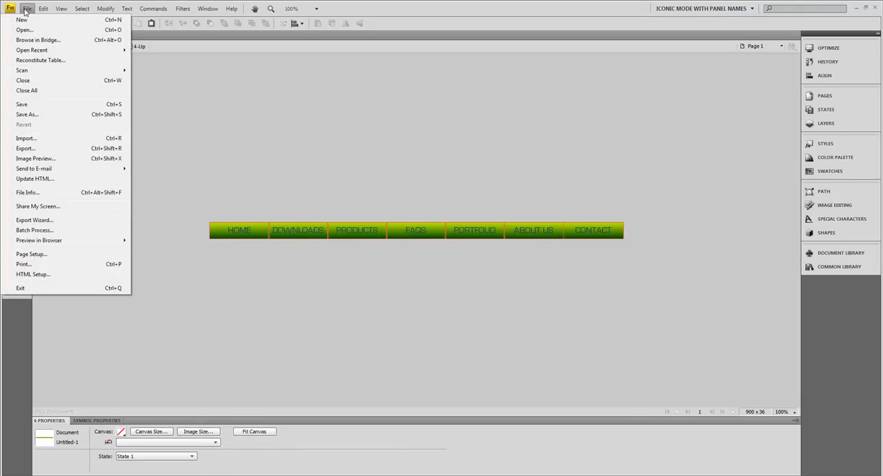
{"action": "left_click", "coordinate": [25, 149]}
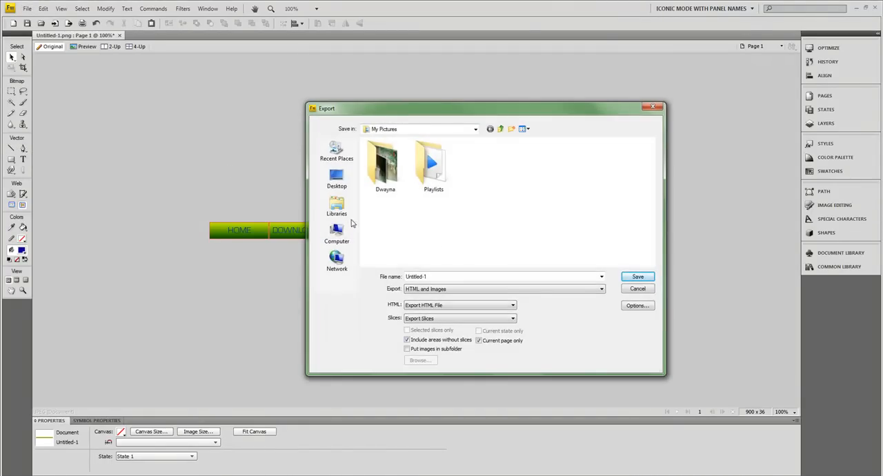
{"action": "left_click", "coordinate": [336, 207]}
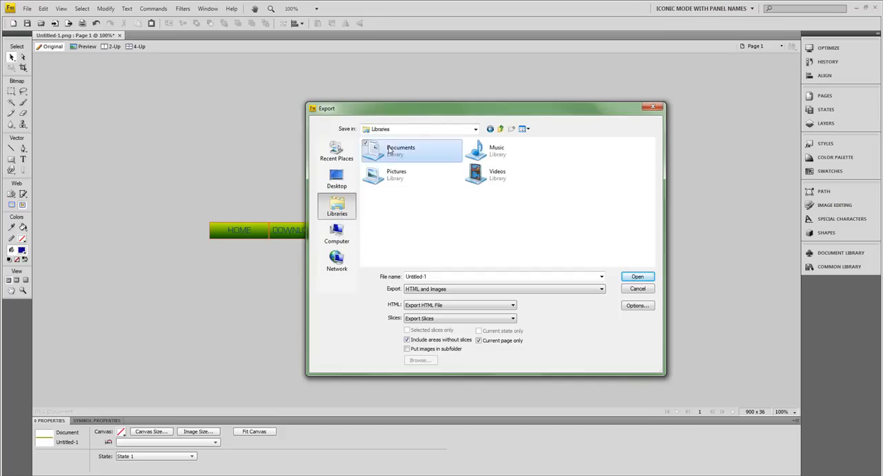
{"action": "double_click", "coordinate": [400, 151]}
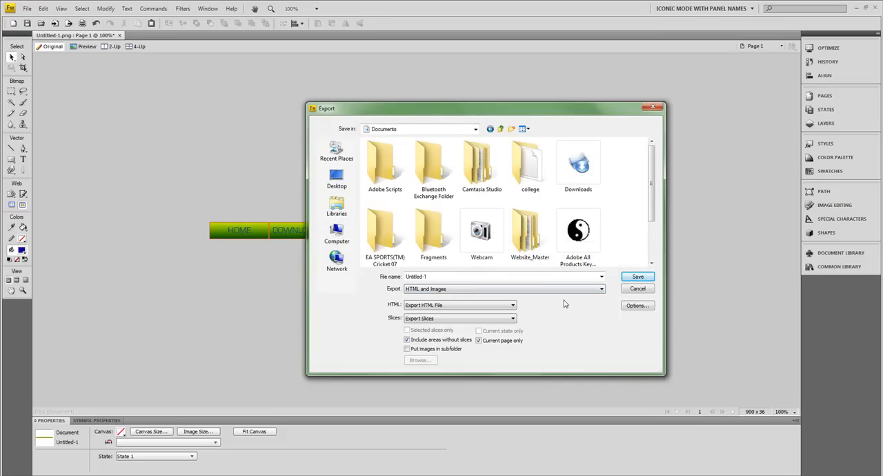
{"action": "double_click", "coordinate": [530, 230]}
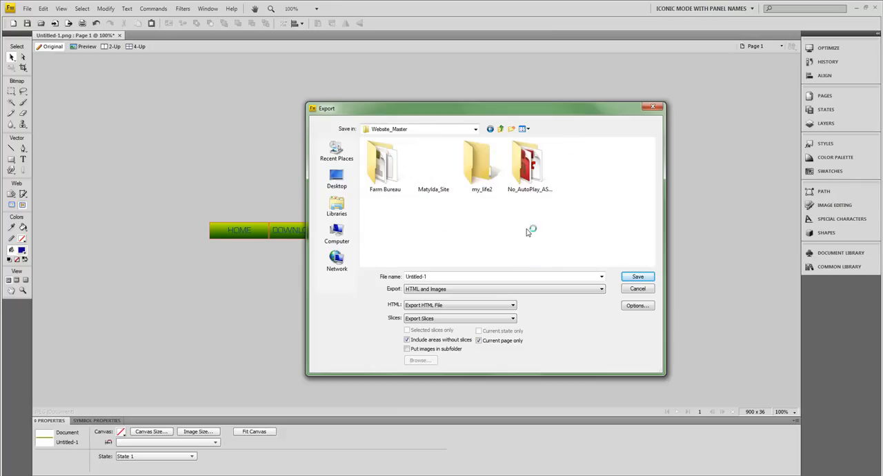
{"action": "double_click", "coordinate": [482, 165]}
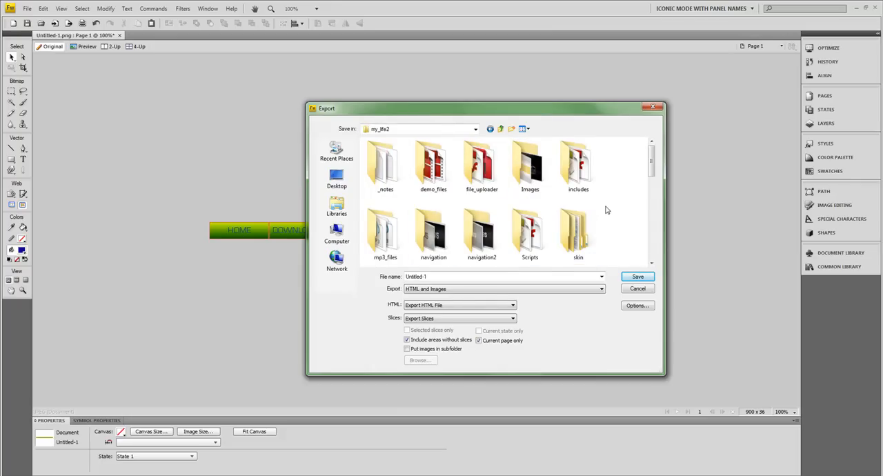
{"action": "scroll", "scroll_direction": "down", "scroll_amount": 3}
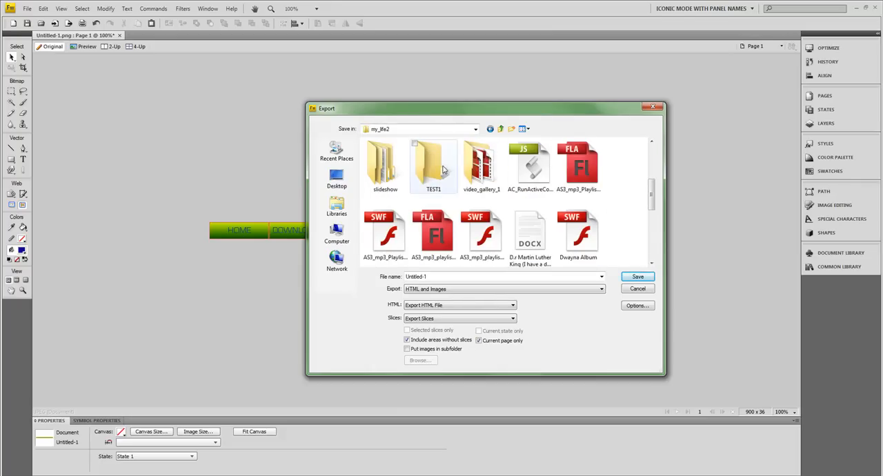
{"action": "double_click", "coordinate": [433, 165]}
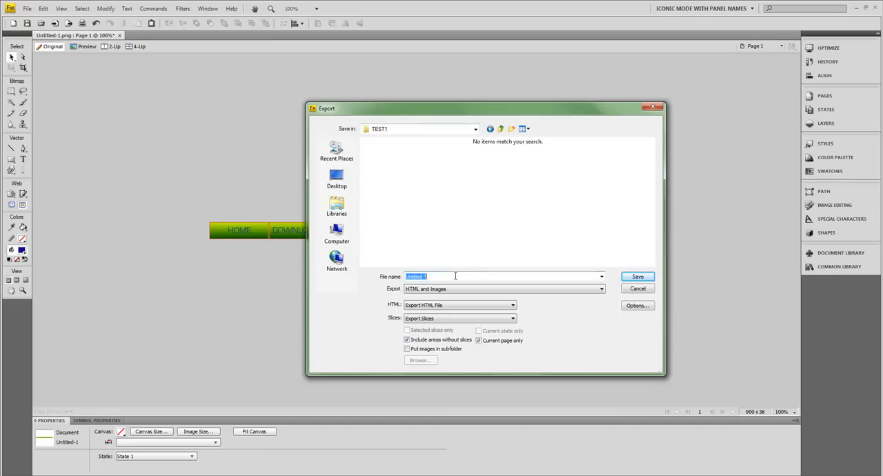
Name the export 'navbar' and save it as HTML and Images.
{"action": "type", "text": "NAV"}
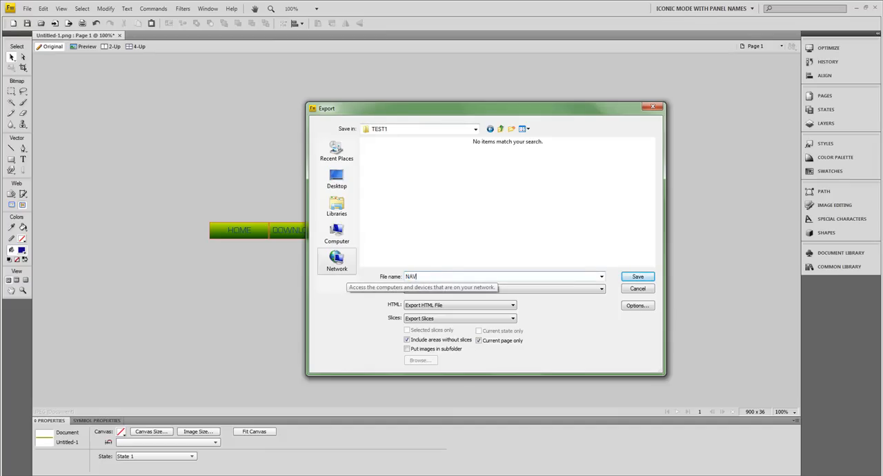
{"action": "type", "text": "BAR"}
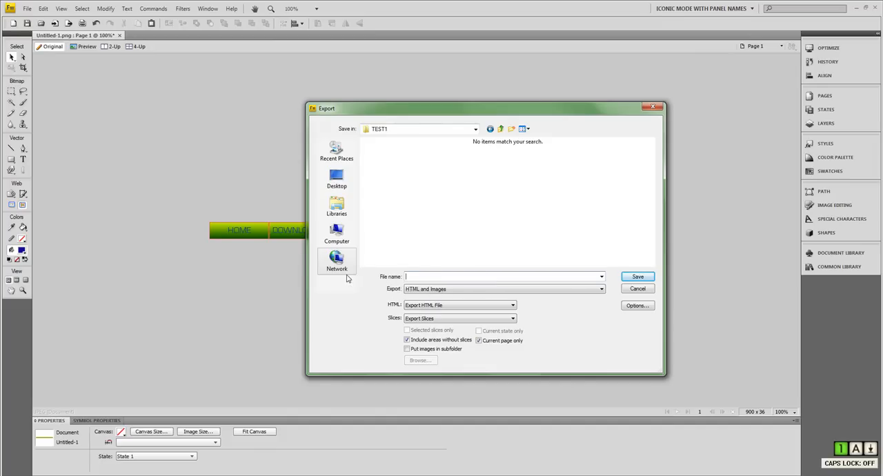
{"action": "type", "text": "navb"}
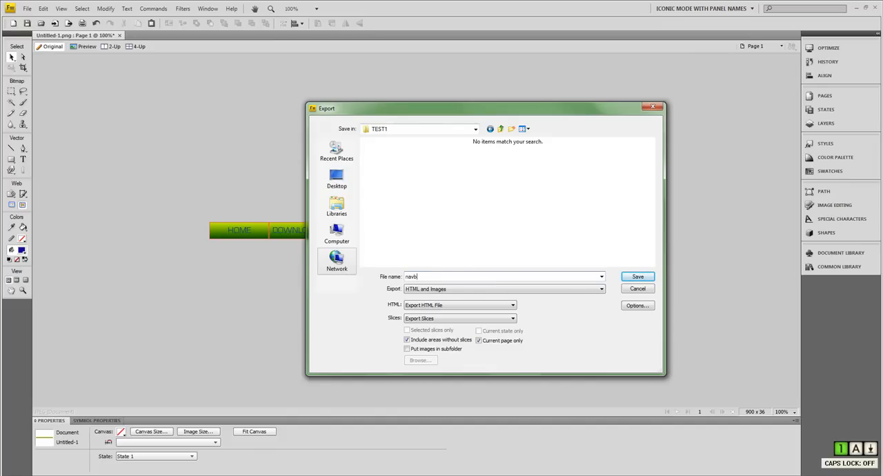
{"action": "type", "text": "ar"}
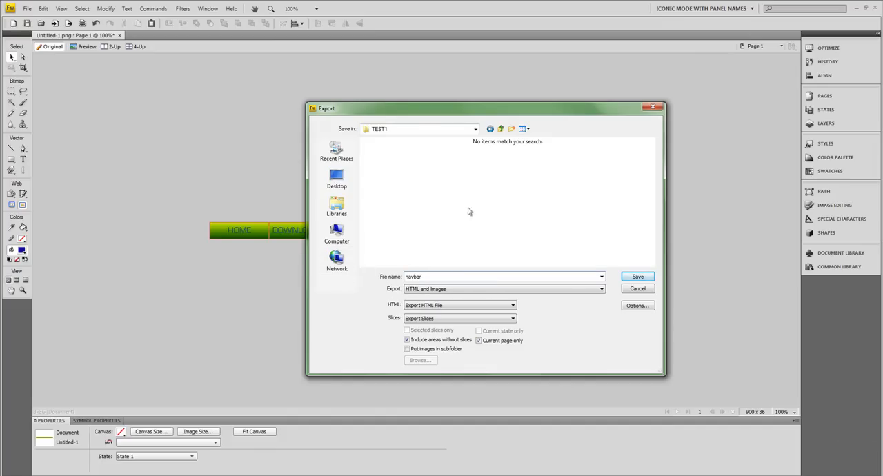
{"action": "left_click", "coordinate": [636, 276]}
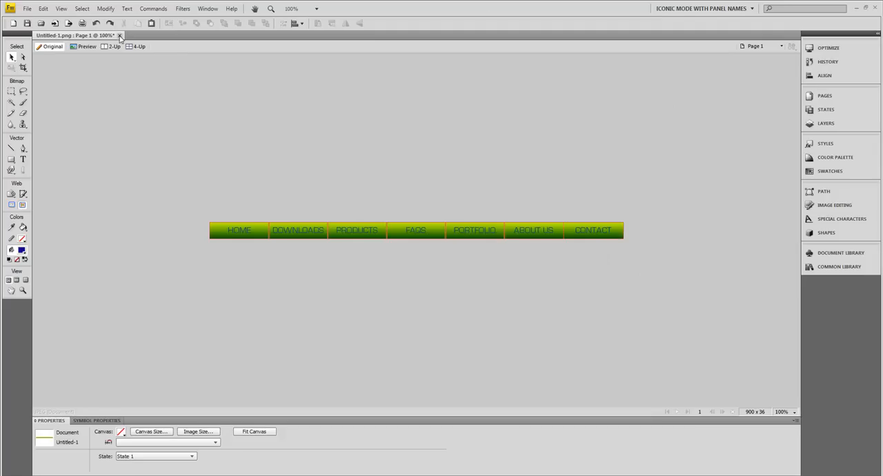
Close Untitled-1.png, declining to save changes.
{"action": "left_click", "coordinate": [119, 35]}
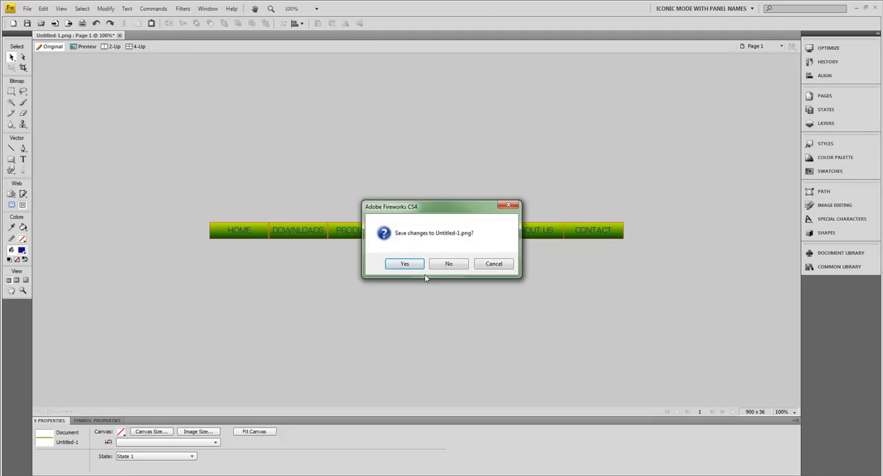
{"action": "mouse_move", "coordinate": [453, 291]}
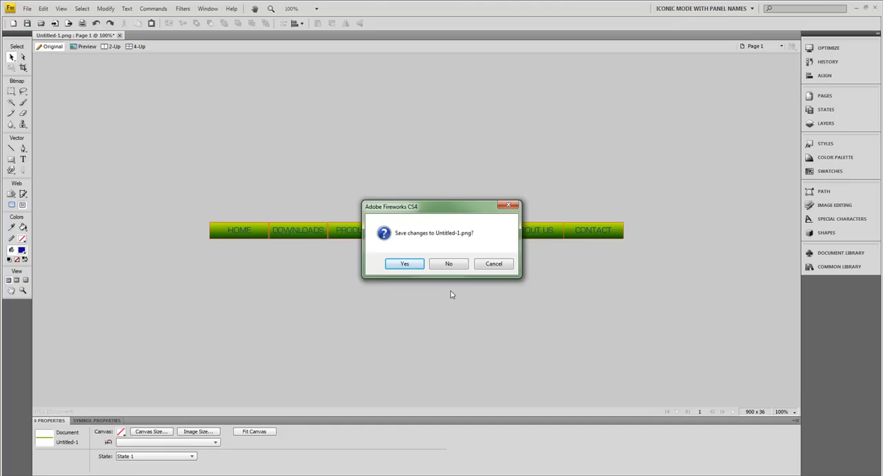
{"action": "mouse_move", "coordinate": [413, 297]}
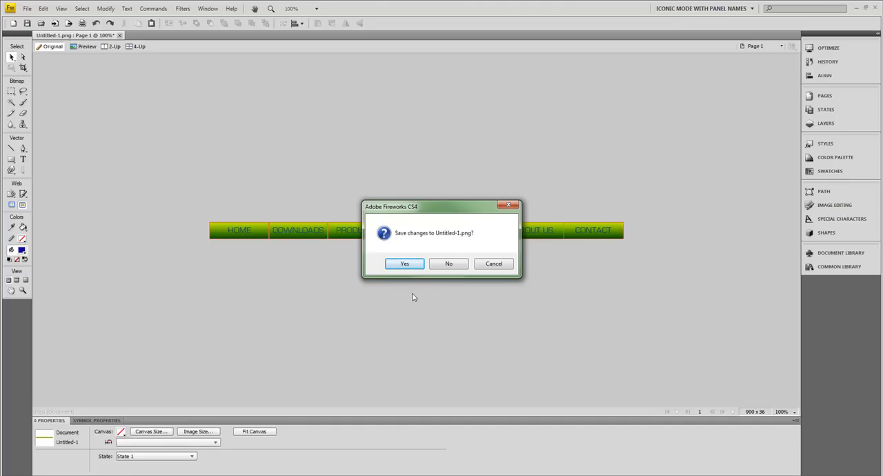
{"action": "mouse_move", "coordinate": [254, 230]}
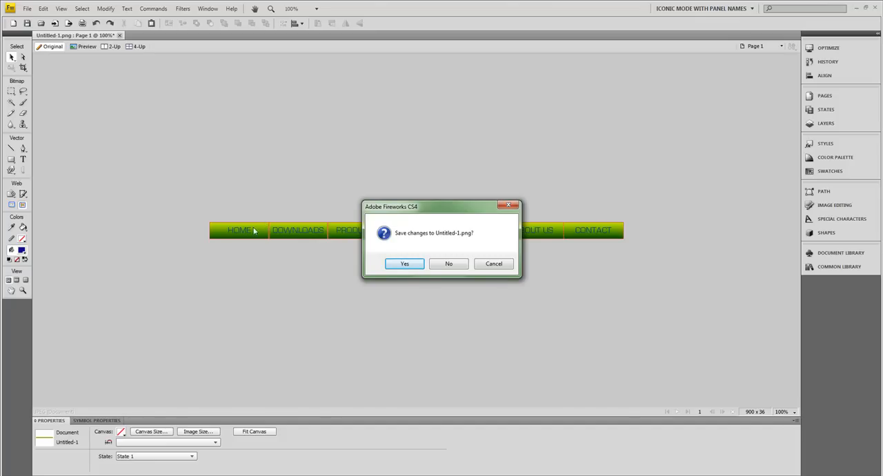
{"action": "mouse_move", "coordinate": [621, 227]}
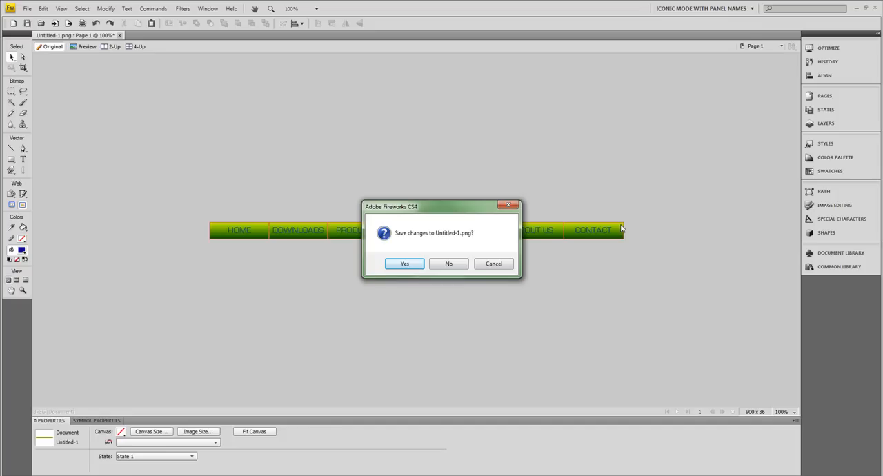
{"action": "mouse_move", "coordinate": [648, 229]}
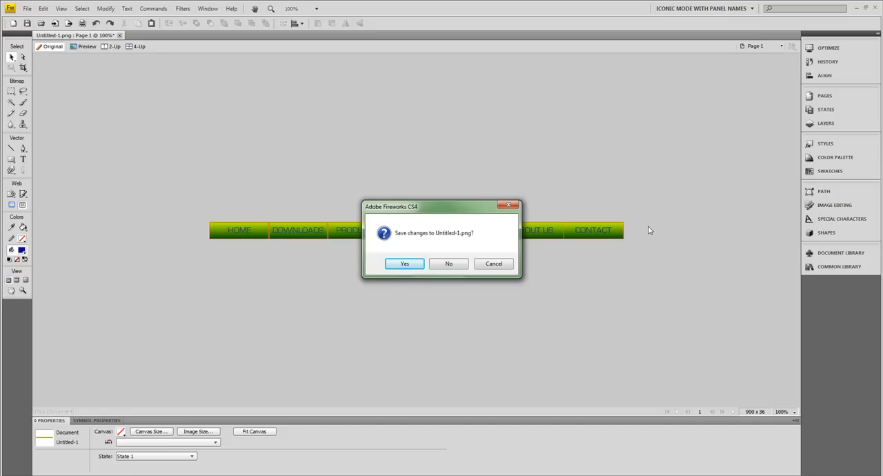
{"action": "mouse_move", "coordinate": [648, 237]}
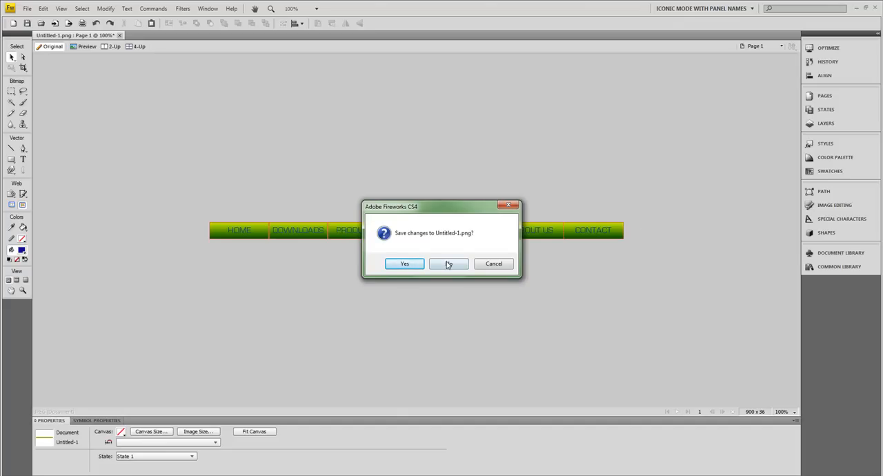
{"action": "left_click", "coordinate": [448, 264]}
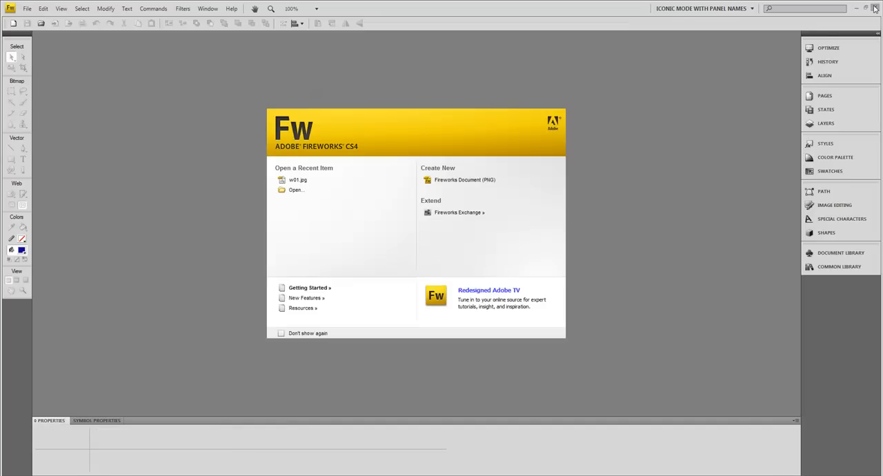
Quit Fireworks with the window close button.
{"action": "left_click", "coordinate": [867, 8]}
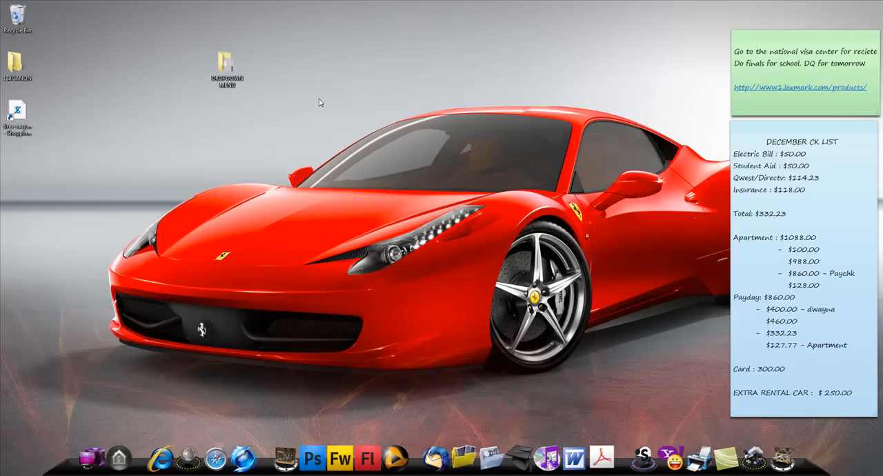
{"action": "mouse_move", "coordinate": [422, 454]}
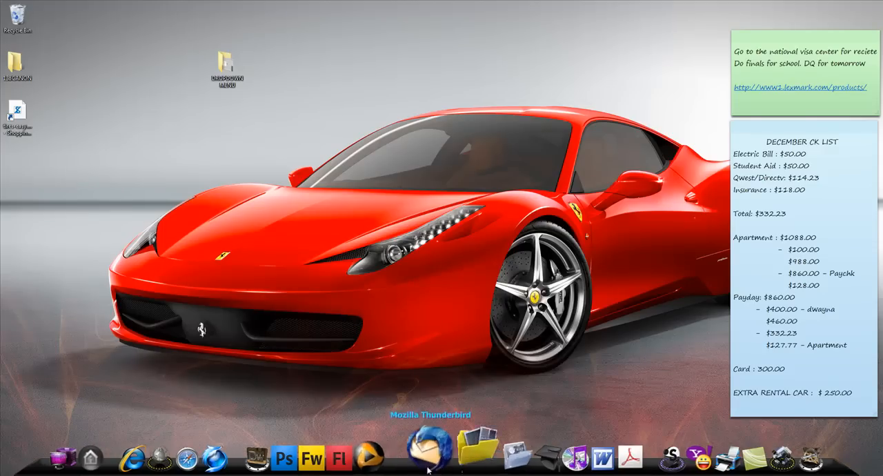
{"action": "mouse_move", "coordinate": [280, 452]}
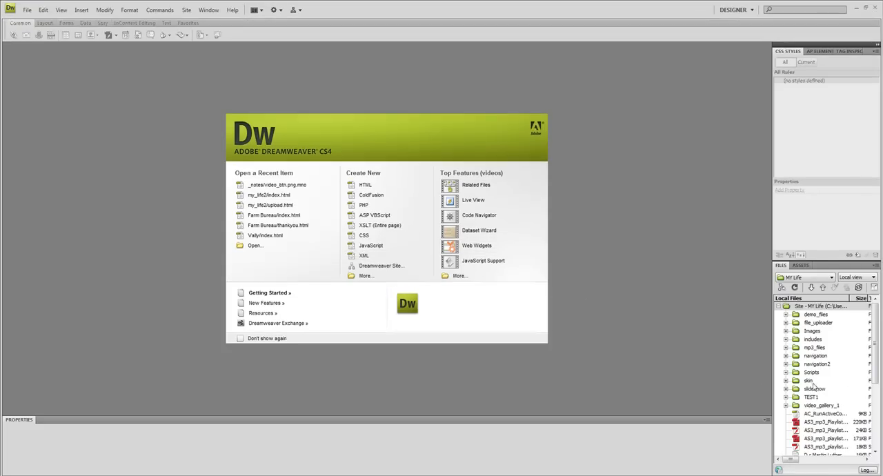
Open upload.html and then index.html from the site's Files panel.
{"action": "scroll", "scroll_direction": "down", "scroll_amount": 3}
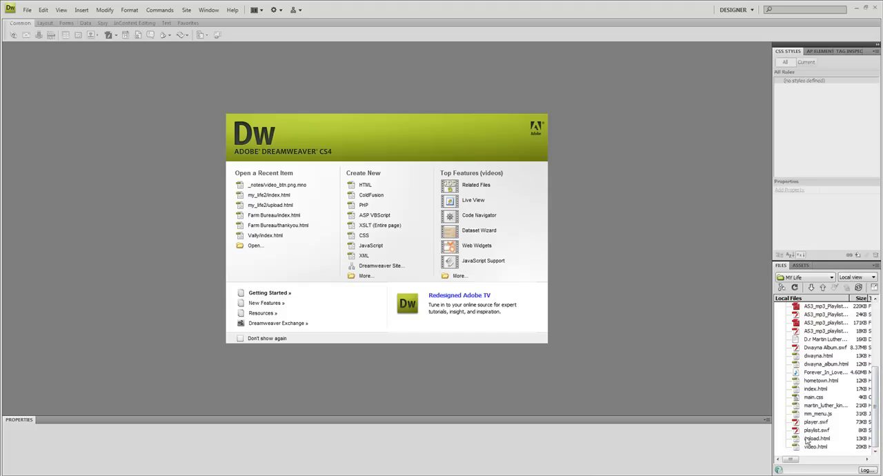
{"action": "double_click", "coordinate": [817, 438]}
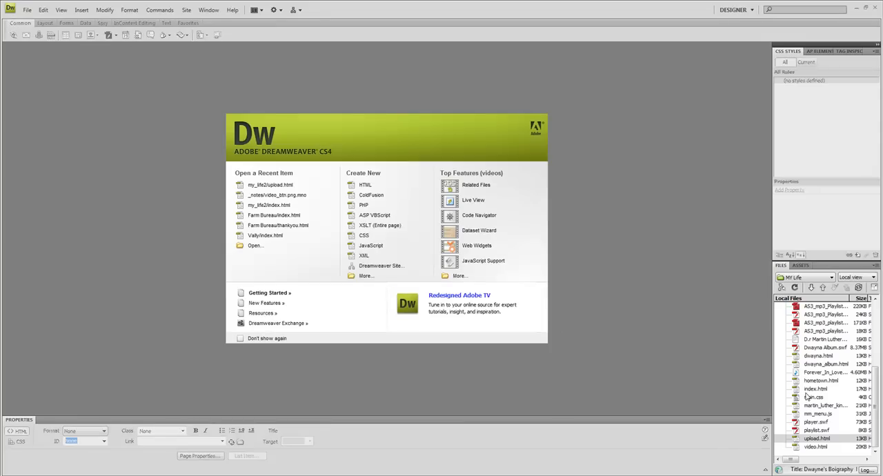
{"action": "double_click", "coordinate": [816, 388]}
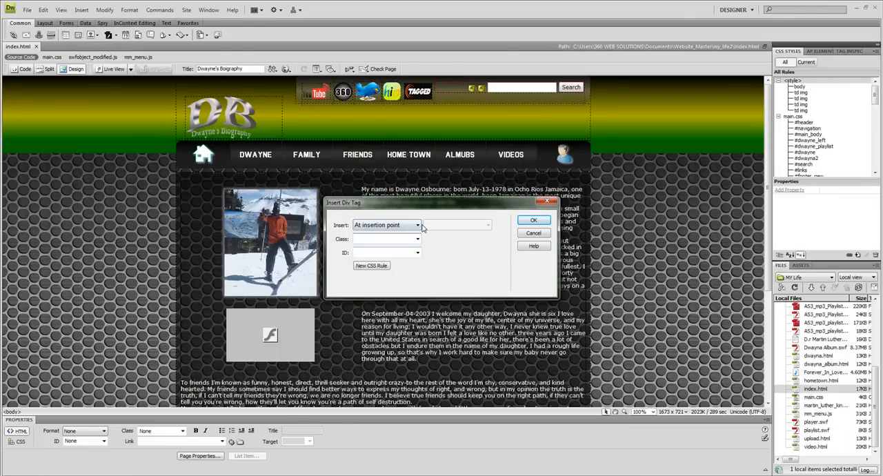
Insert a div with ID test001 before the <div id="header"> tag.
{"action": "left_click", "coordinate": [384, 239]}
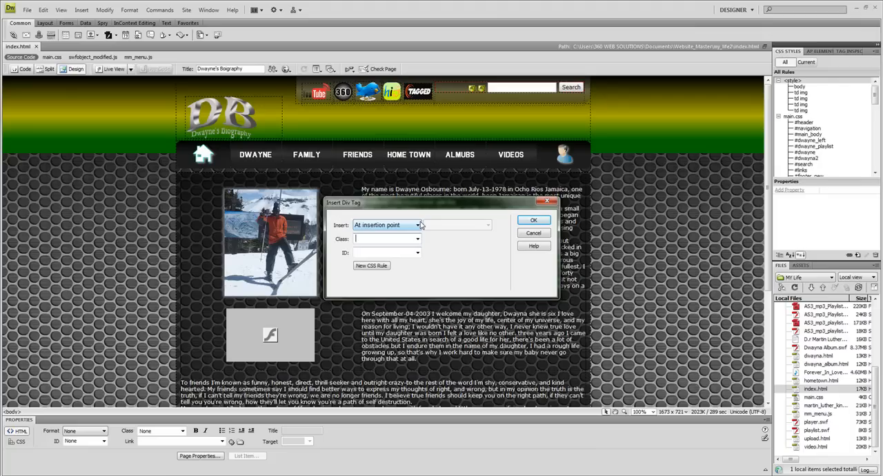
{"action": "left_click", "coordinate": [418, 225]}
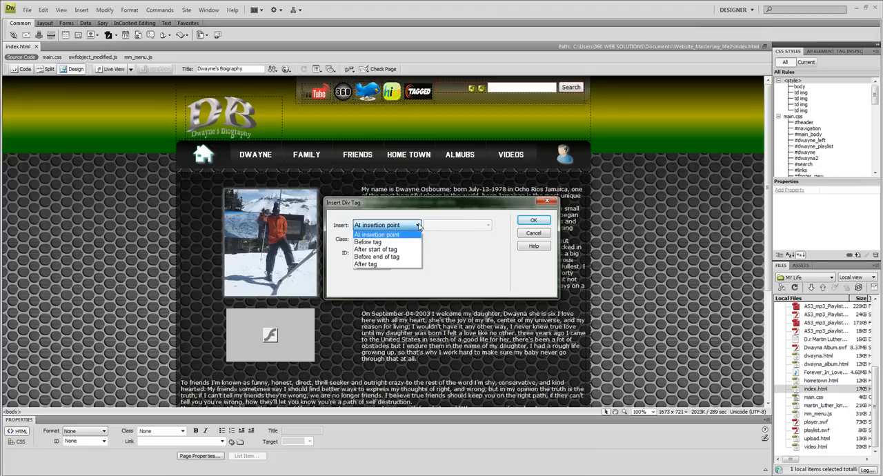
{"action": "mouse_move", "coordinate": [376, 242]}
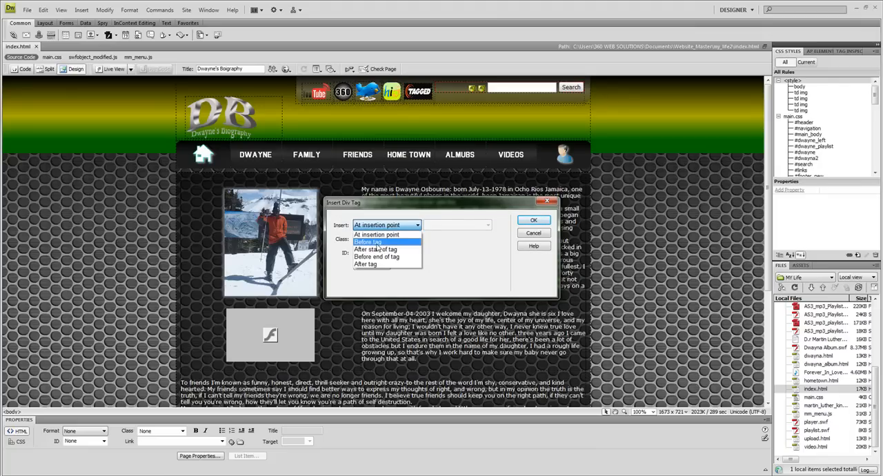
{"action": "left_click", "coordinate": [368, 242]}
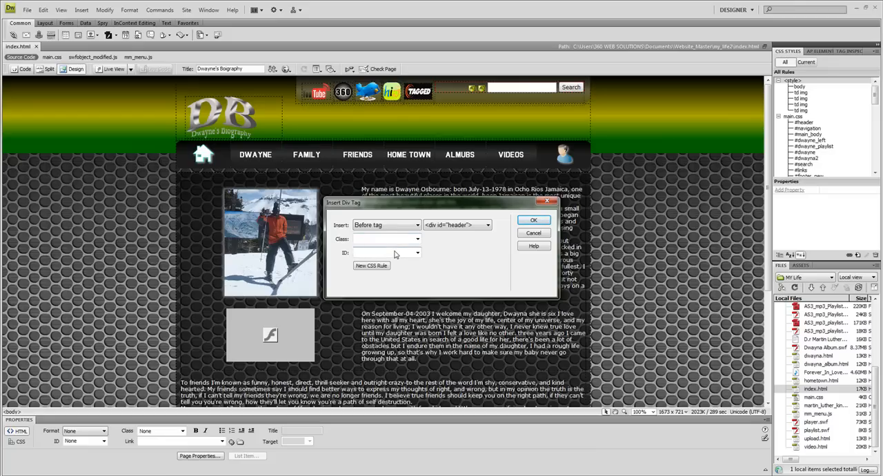
{"action": "type", "text": "test001"}
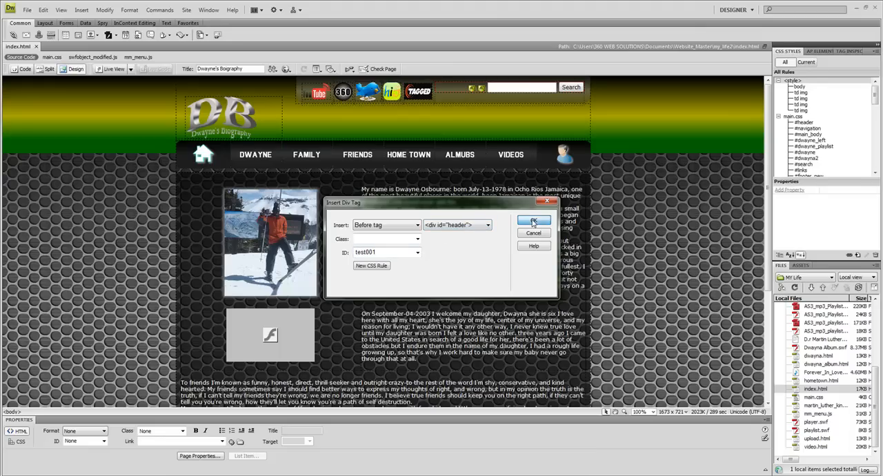
{"action": "left_click", "coordinate": [533, 219]}
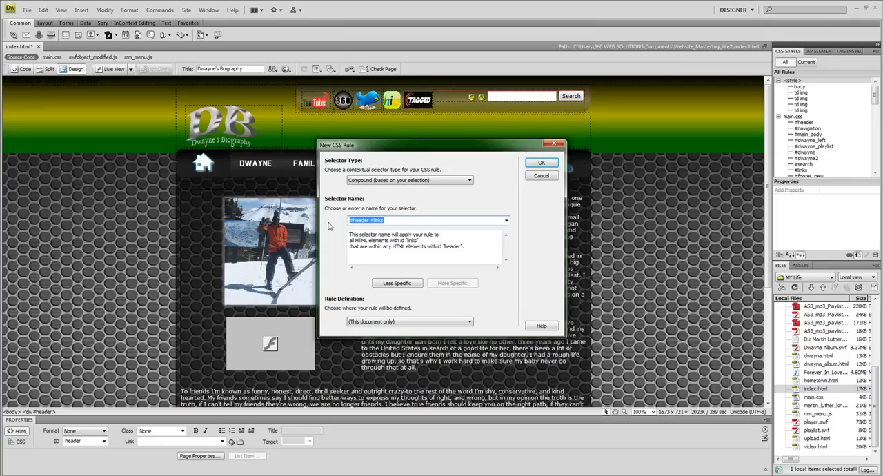
Create CSS rule selector #test001, defined in this document only.
{"action": "type", "text": "test"}
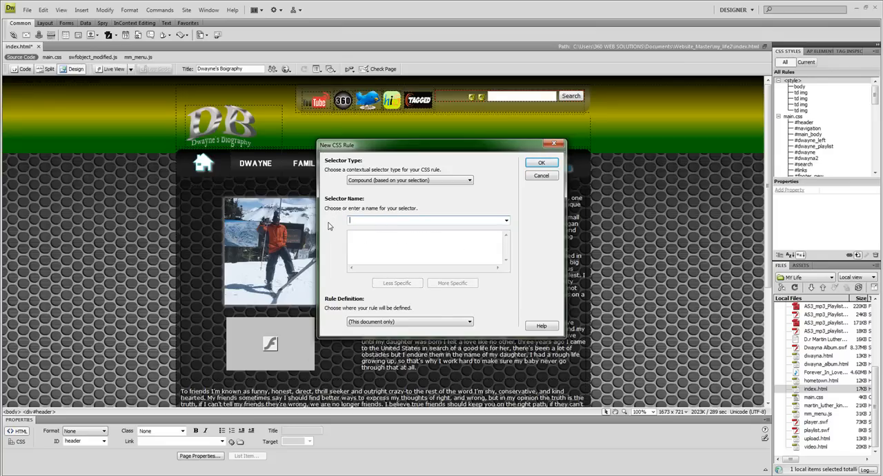
{"action": "type", "text": "#t"}
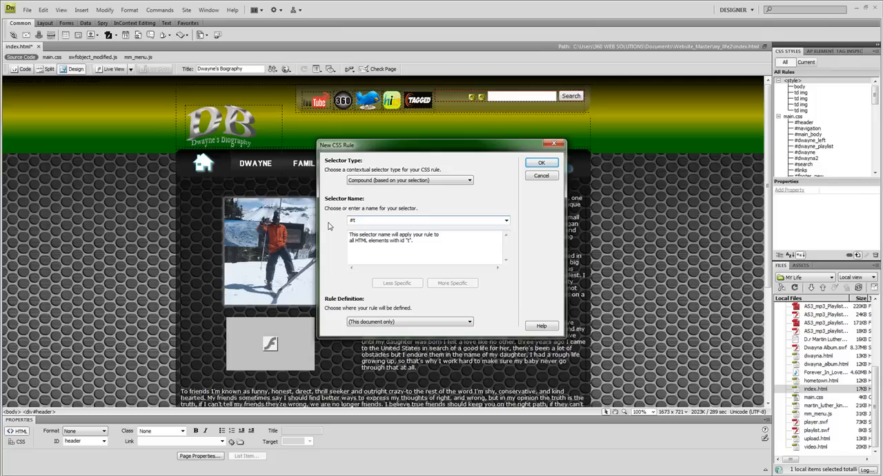
{"action": "type", "text": "est"}
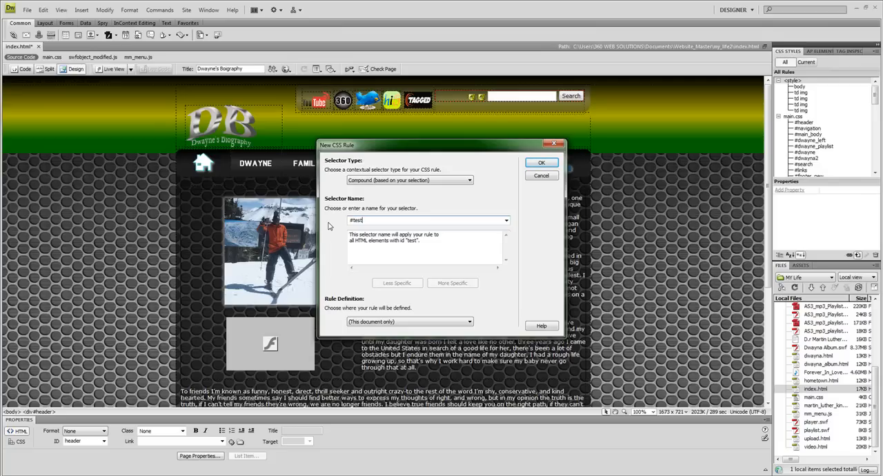
{"action": "type", "text": "00"}
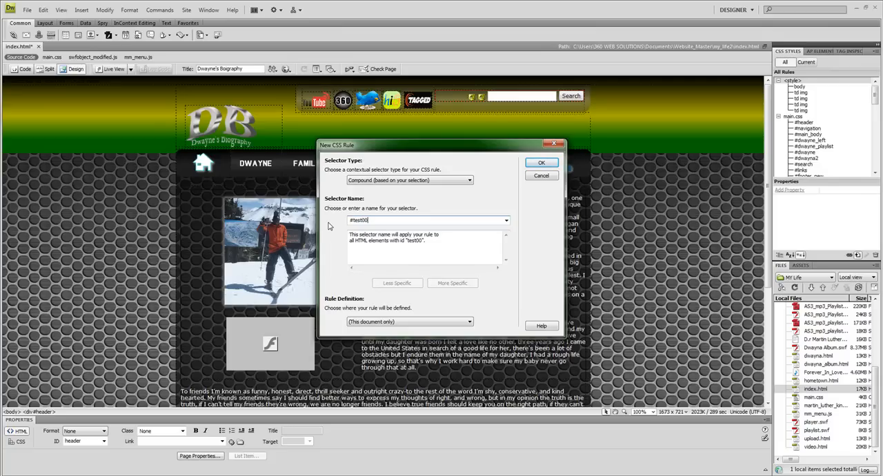
{"action": "type", "text": "1"}
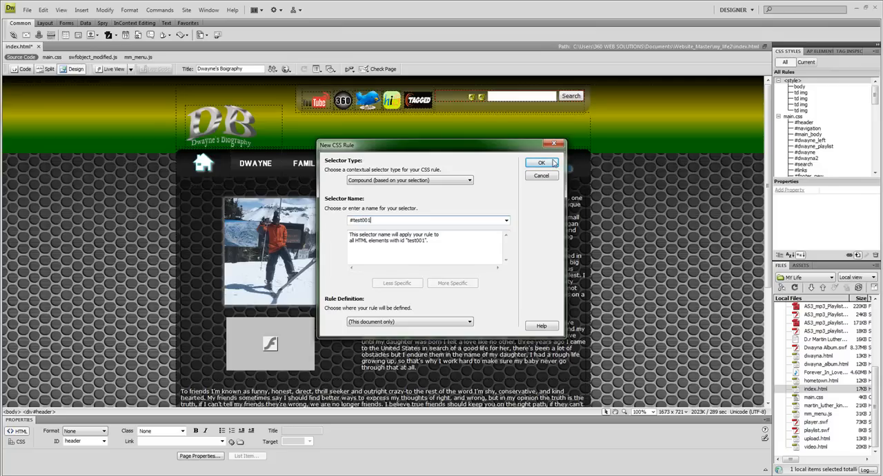
{"action": "left_click", "coordinate": [541, 162]}
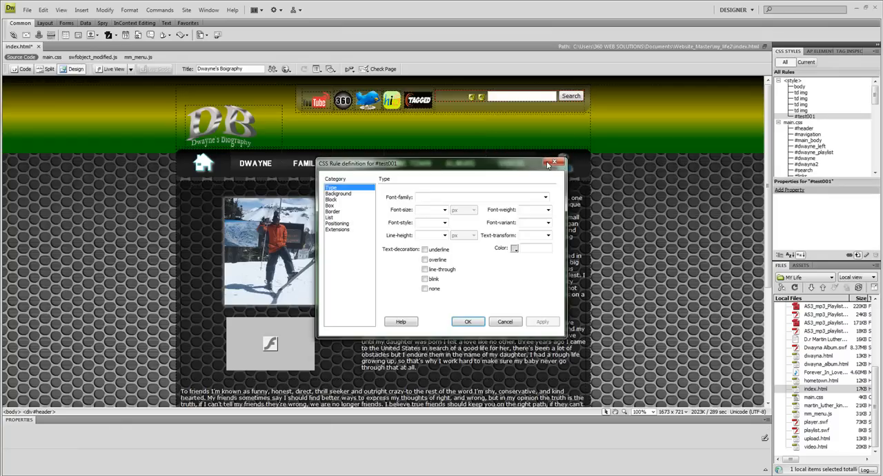
Set #test001's box to width 900px, height 38px, left and right margins auto.
{"action": "left_click", "coordinate": [331, 205]}
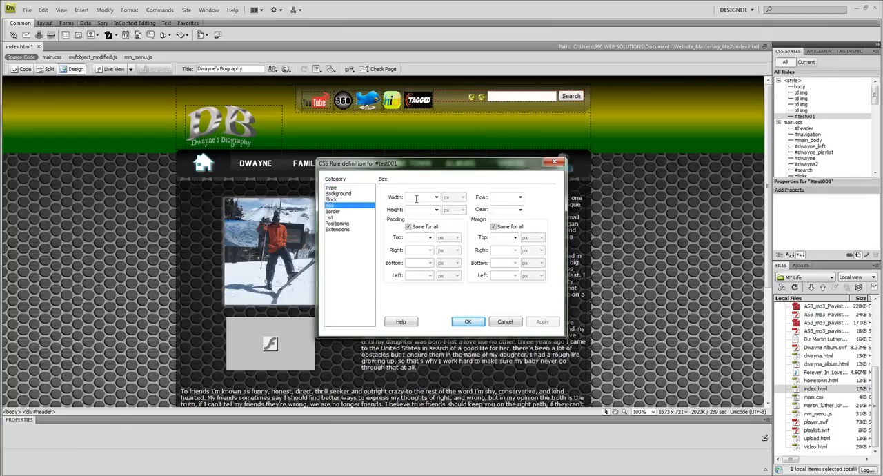
{"action": "type", "text": "900"}
{"action": "type", "text": "38"}
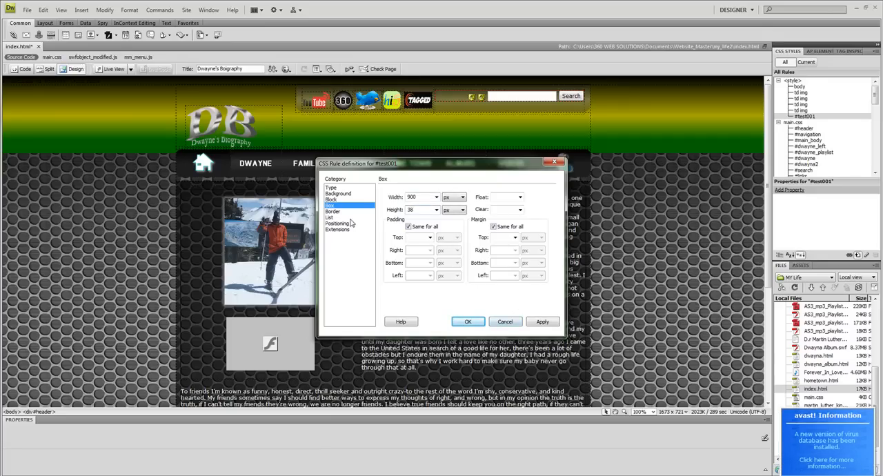
{"action": "left_click", "coordinate": [493, 226]}
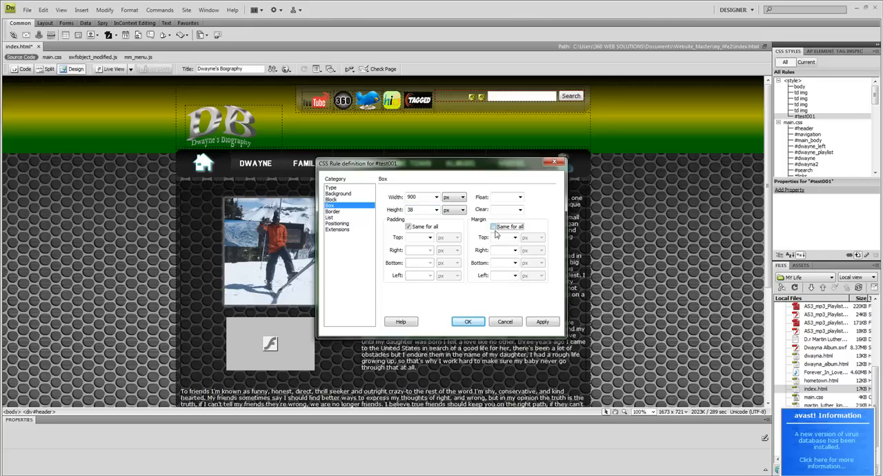
{"action": "left_click", "coordinate": [513, 250]}
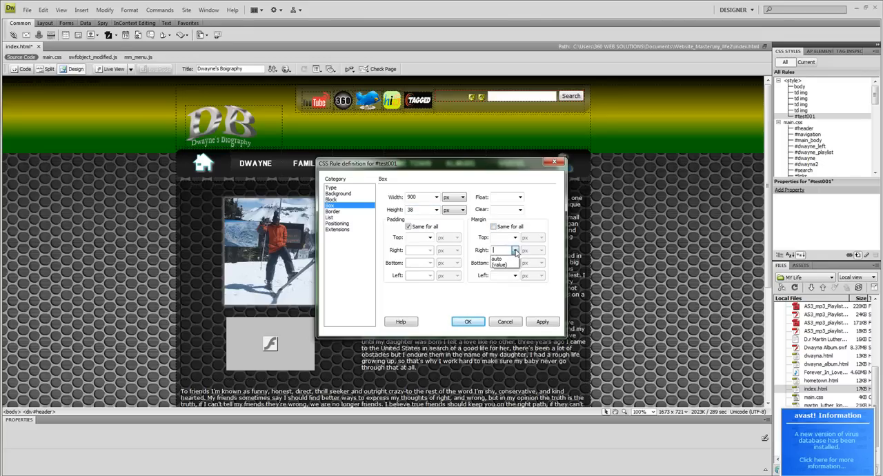
{"action": "left_click", "coordinate": [496, 258]}
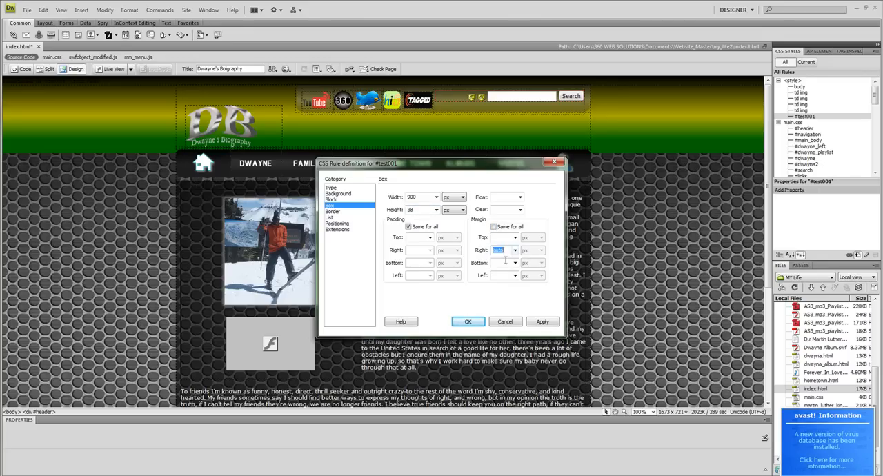
{"action": "left_click", "coordinate": [500, 275]}
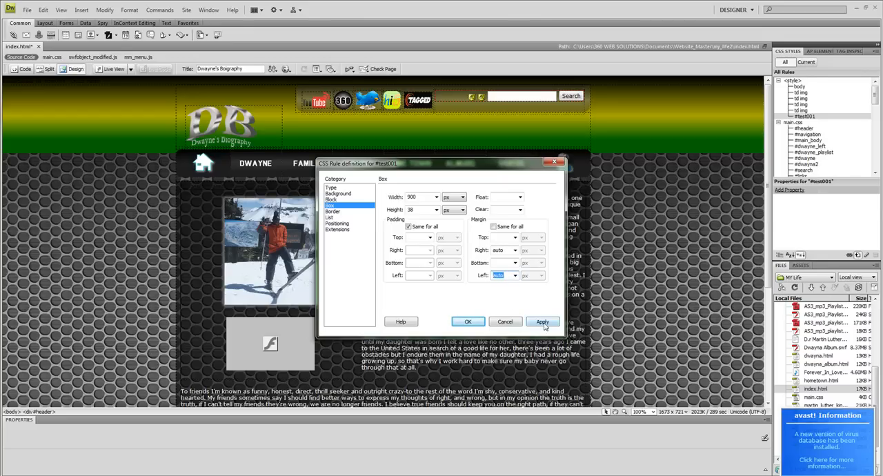
{"action": "left_click", "coordinate": [542, 321]}
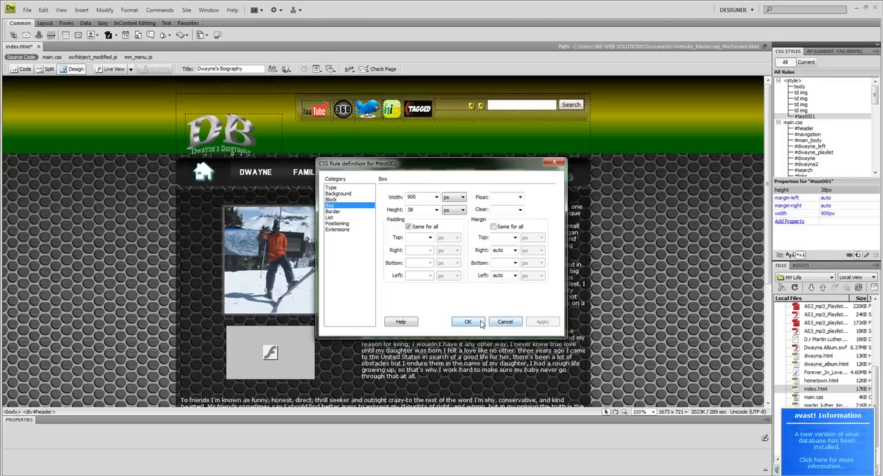
{"action": "left_click", "coordinate": [468, 321]}
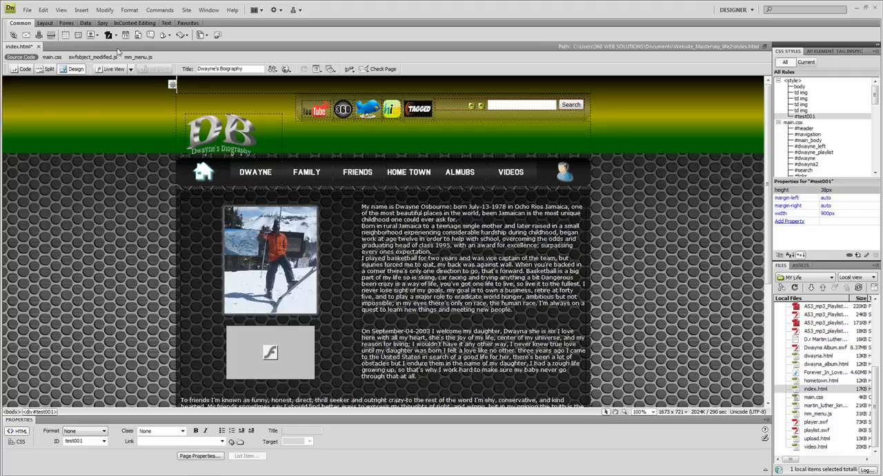
Choose Fireworks HTML from the Images dropdown on the Common insert bar.
{"action": "left_click", "coordinate": [98, 34]}
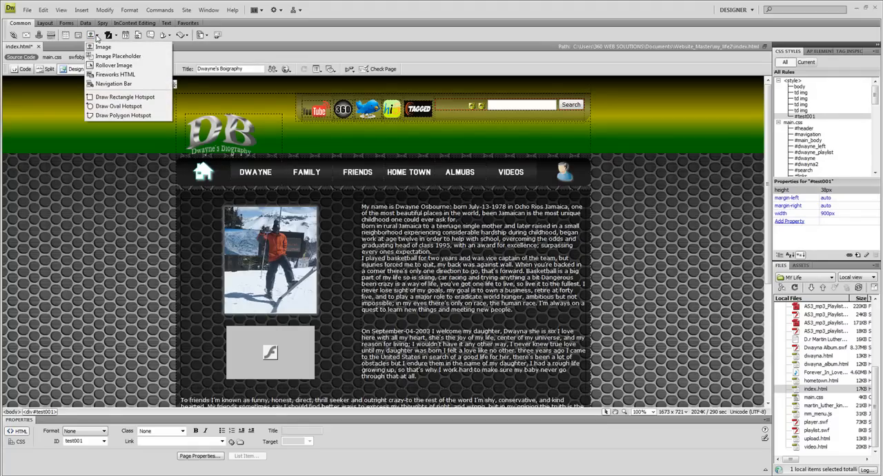
{"action": "mouse_move", "coordinate": [115, 74]}
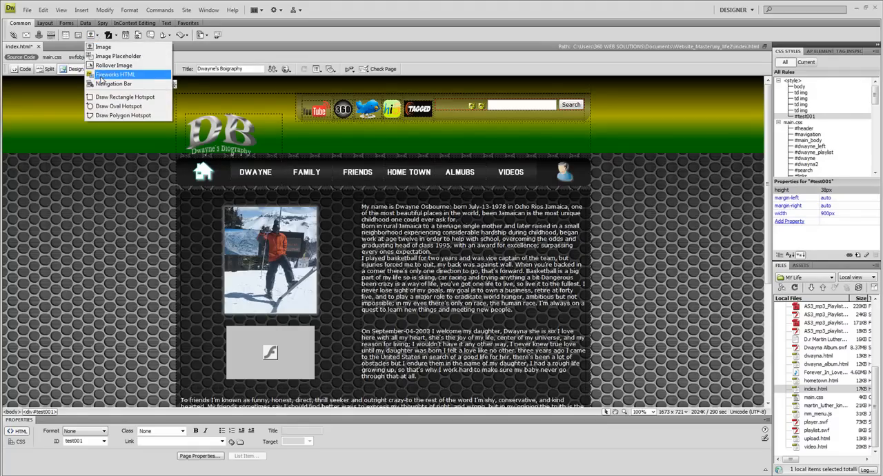
{"action": "left_click", "coordinate": [115, 74]}
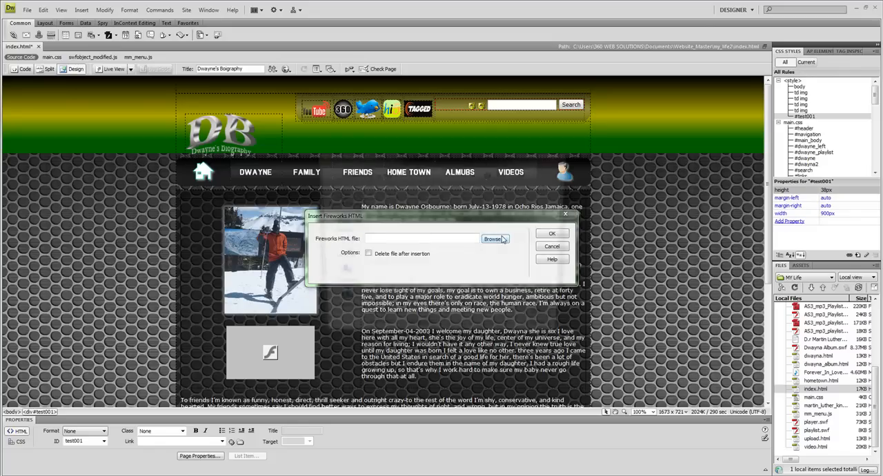
Browse into the TEST1 folder and pick the navbar HTML file to insert.
{"action": "left_click", "coordinate": [492, 239]}
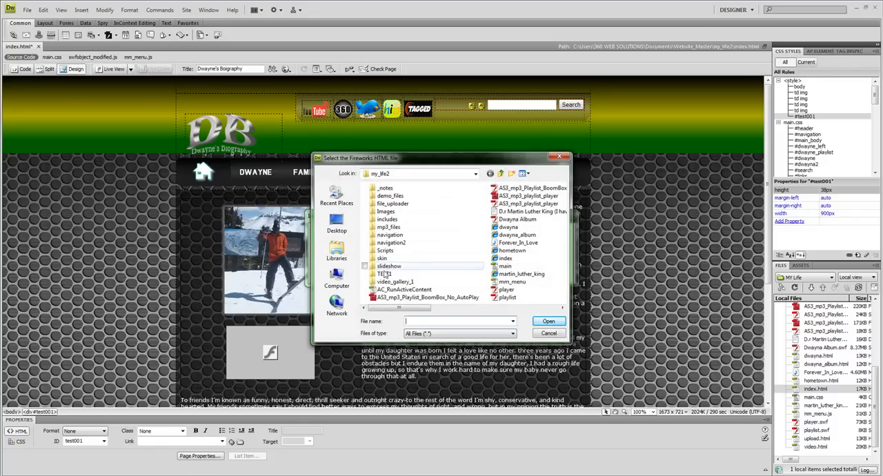
{"action": "left_click", "coordinate": [386, 273]}
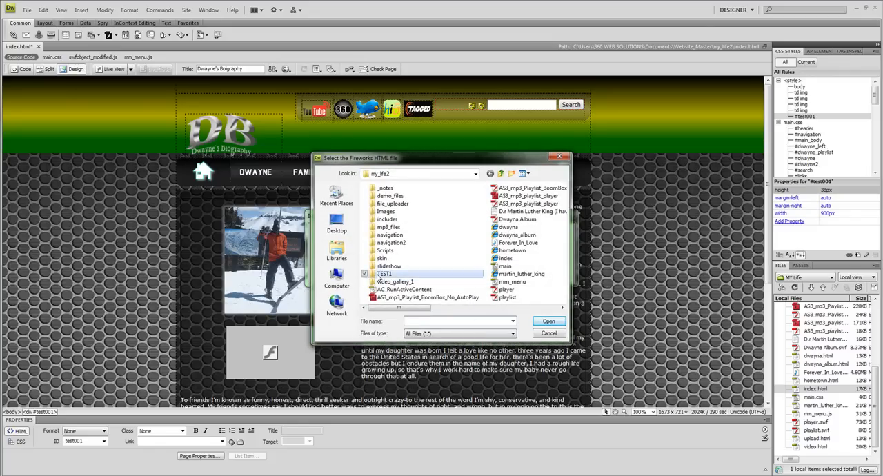
{"action": "double_click", "coordinate": [384, 273]}
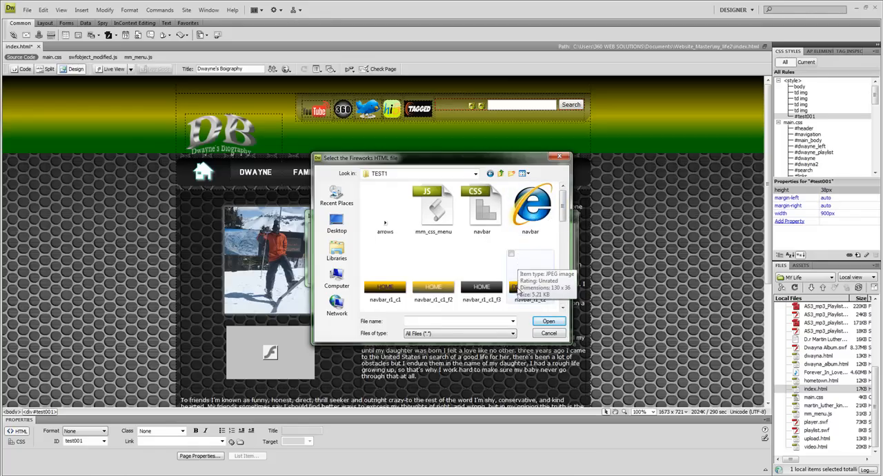
{"action": "mouse_move", "coordinate": [531, 207]}
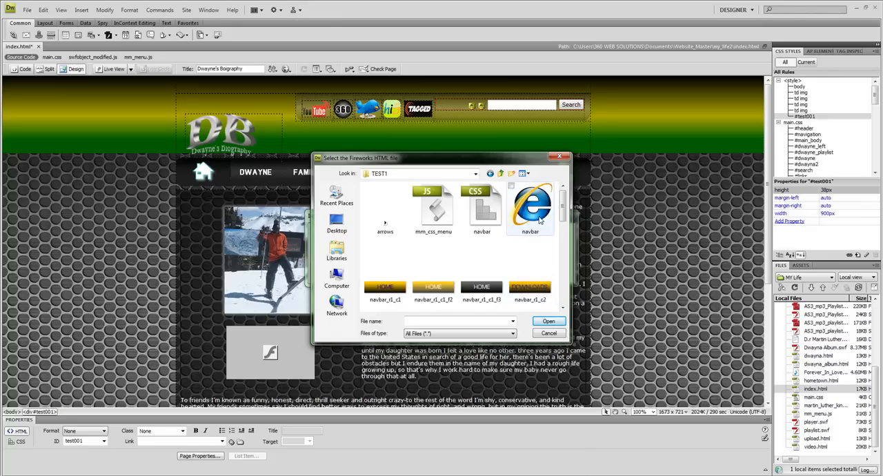
{"action": "mouse_move", "coordinate": [531, 207]}
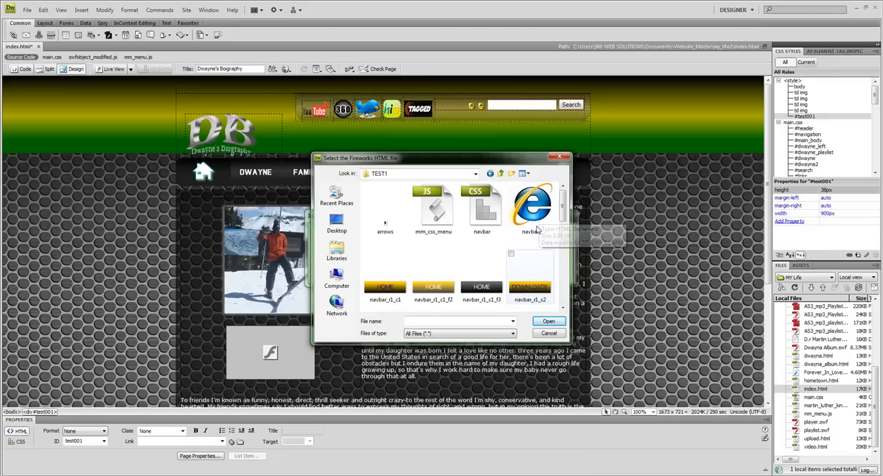
{"action": "left_click", "coordinate": [530, 207]}
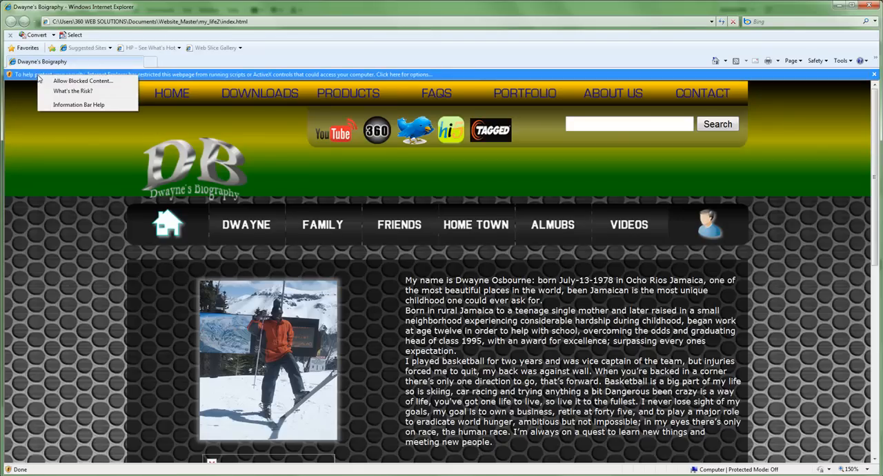
Allow the page's blocked content from Internet Explorer's Information Bar and confirm.
{"action": "left_click", "coordinate": [83, 81]}
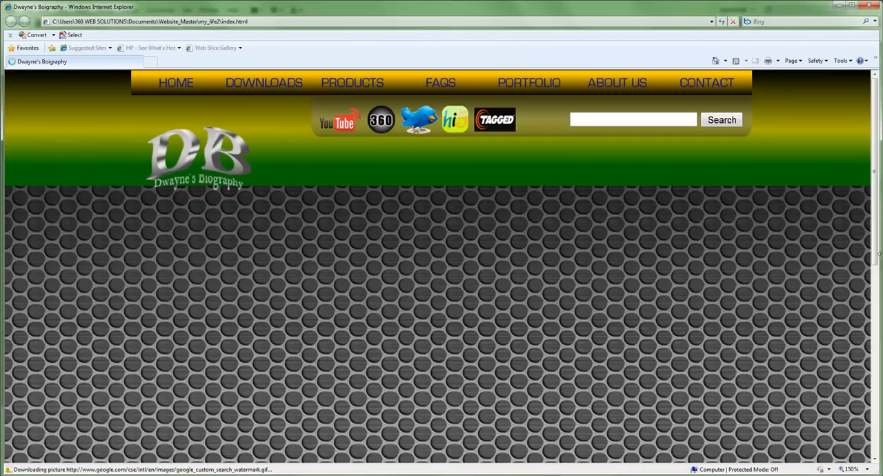
{"action": "left_click", "coordinate": [702, 82]}
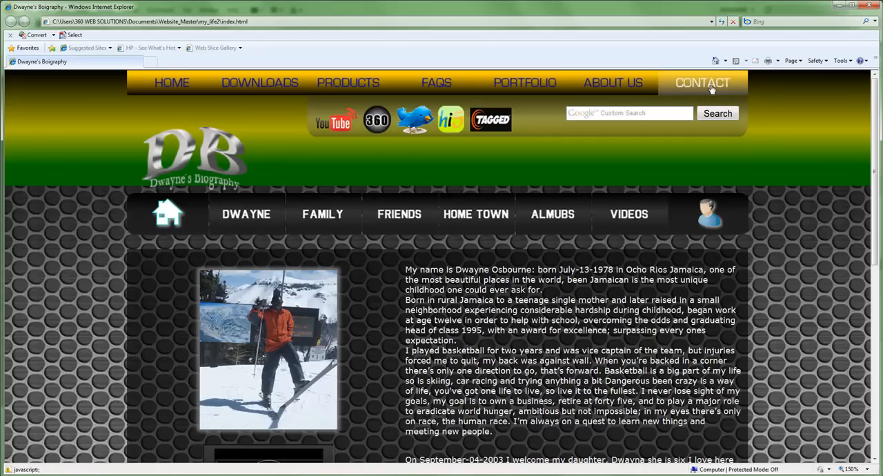
{"action": "mouse_move", "coordinate": [525, 83]}
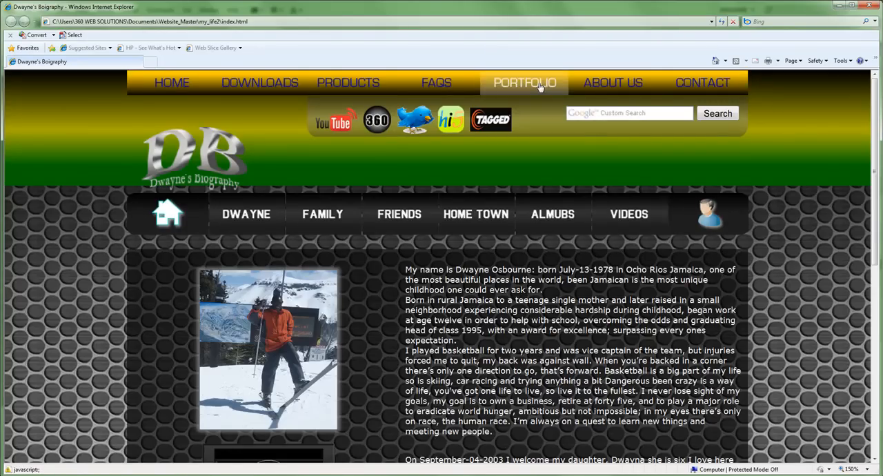
{"action": "mouse_move", "coordinate": [348, 82]}
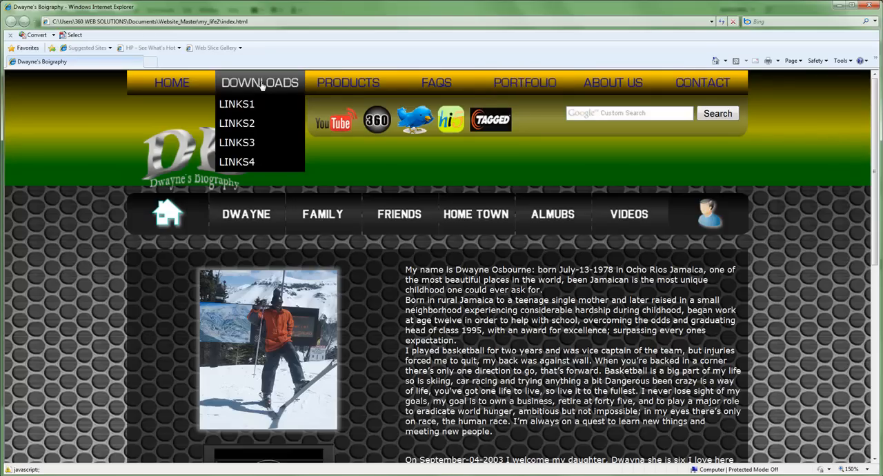
{"action": "mouse_move", "coordinate": [237, 103]}
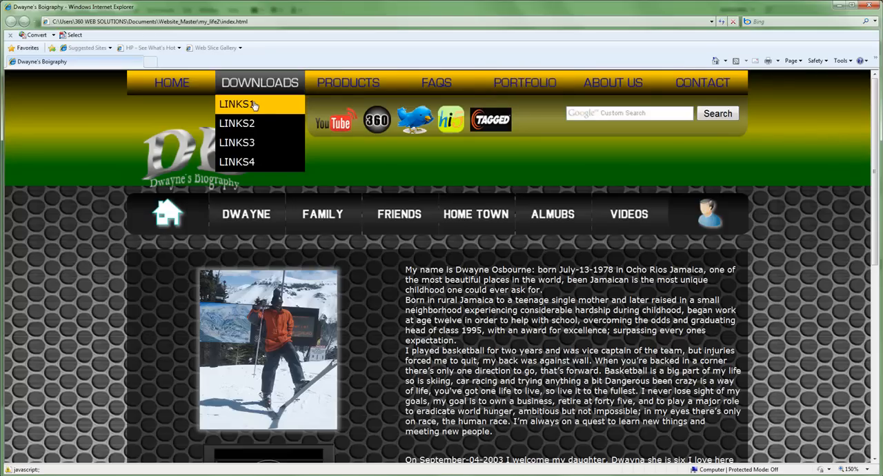
{"action": "mouse_move", "coordinate": [236, 143]}
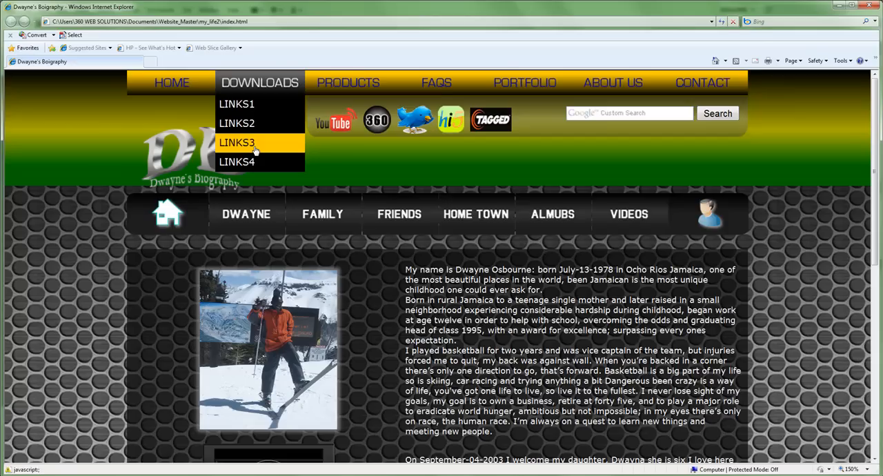
{"action": "mouse_move", "coordinate": [237, 162]}
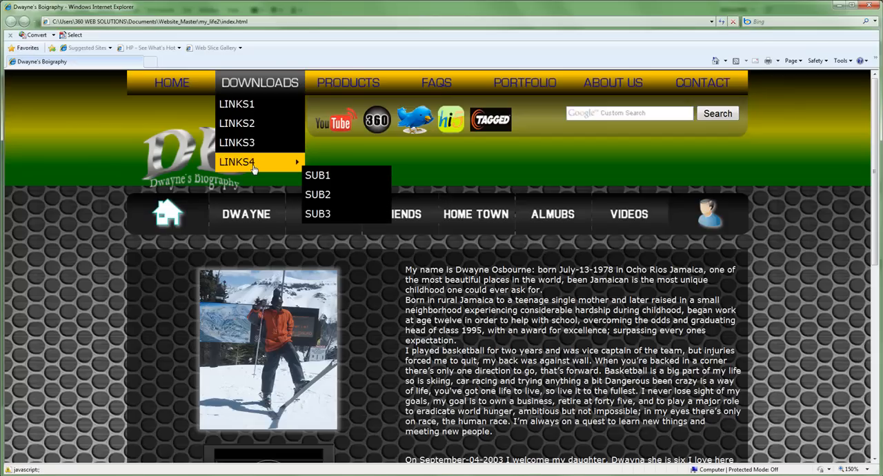
{"action": "mouse_move", "coordinate": [317, 213]}
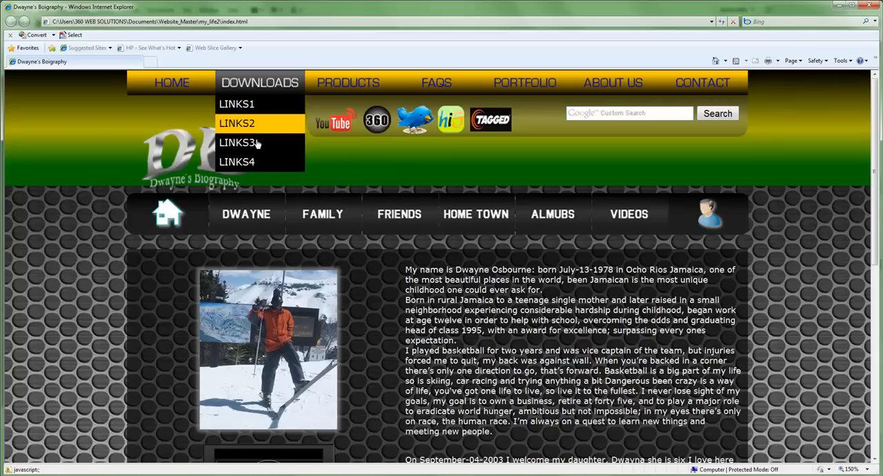
{"action": "mouse_move", "coordinate": [237, 162]}
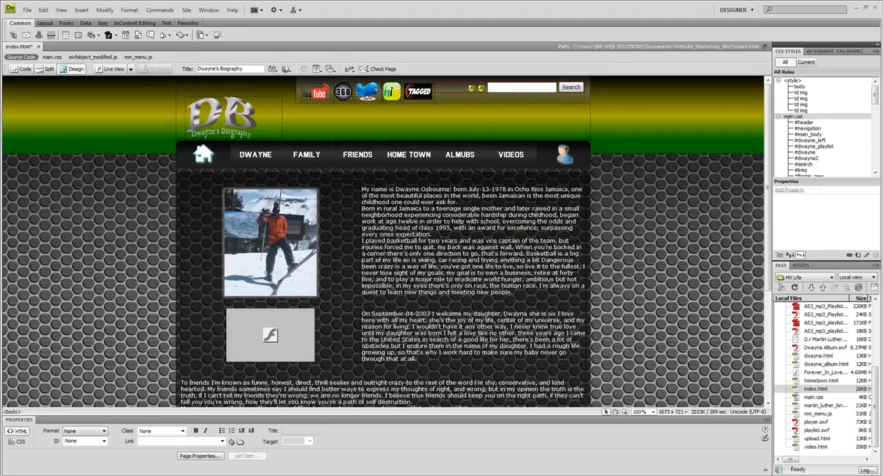
Back in Dreamweaver's index.html, open the File menu.
{"action": "left_click", "coordinate": [27, 9]}
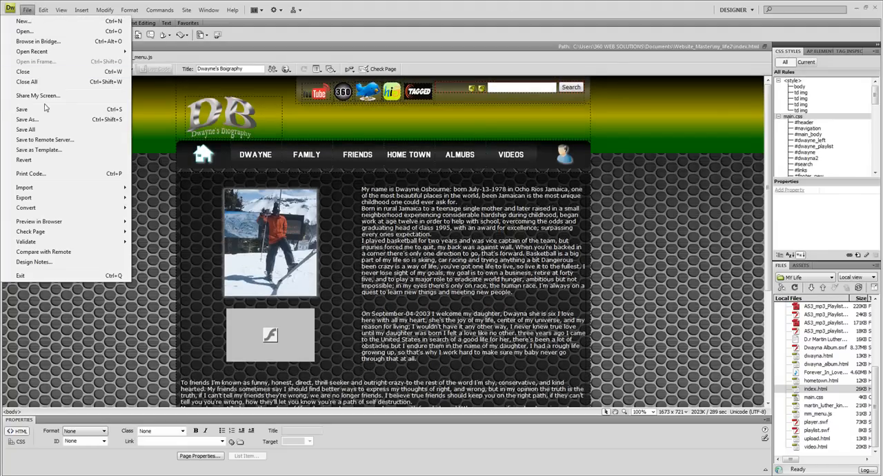